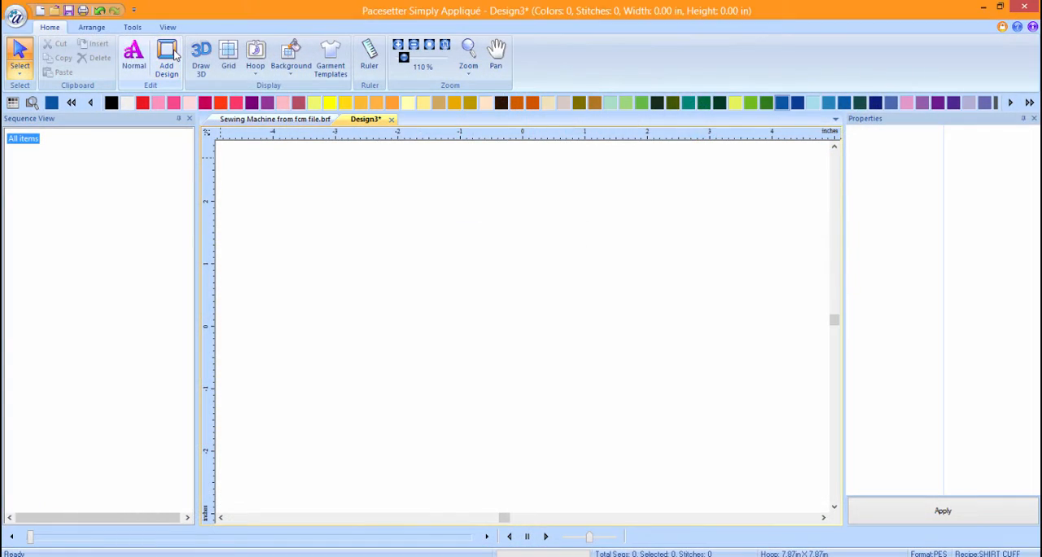
Browse the ready-made shapes in the Applique Shapes folder of the Add Design dialog.
{"action": "left_click", "coordinate": [167, 57]}
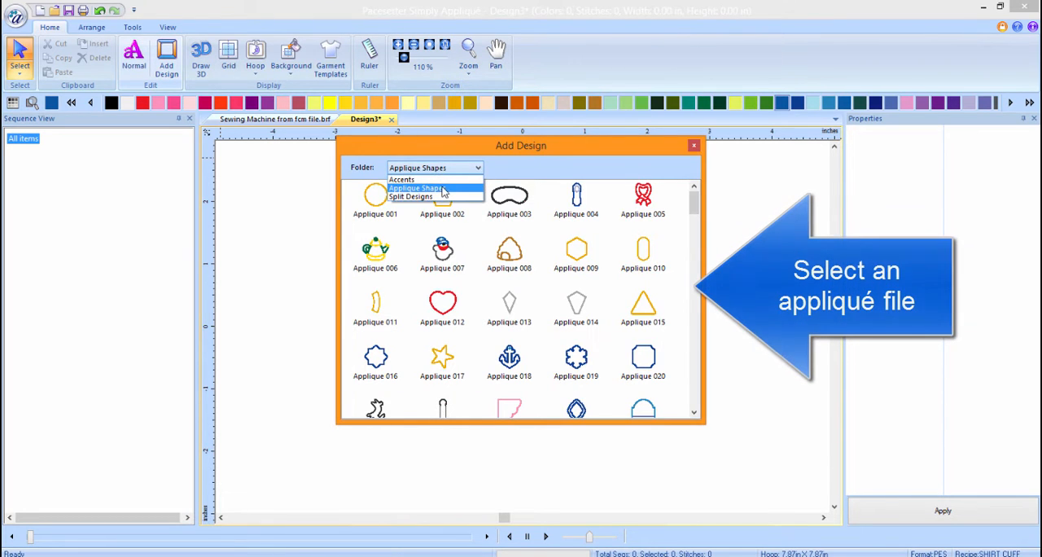
{"action": "left_click", "coordinate": [434, 188]}
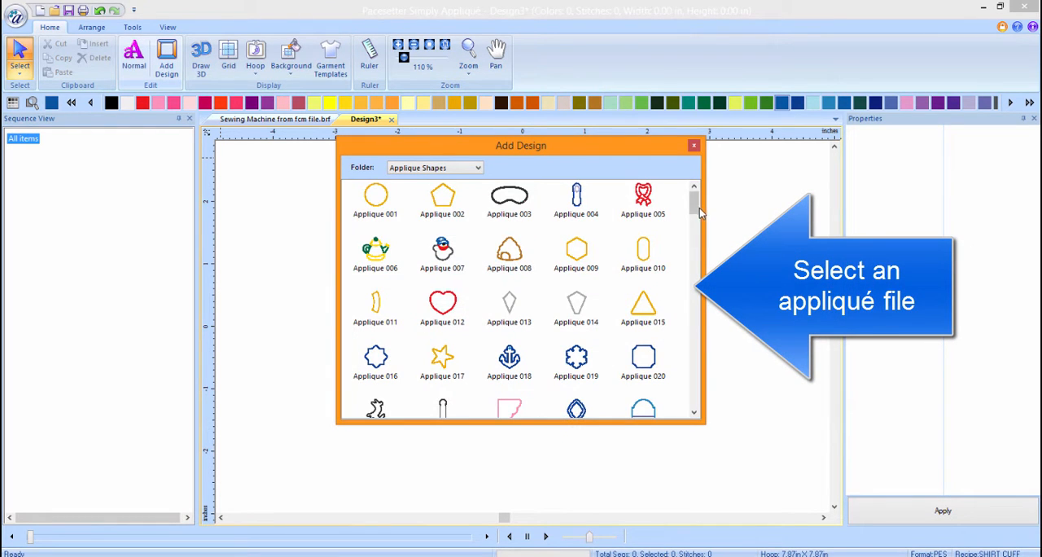
{"action": "scroll", "scroll_direction": "down", "scroll_amount": 3}
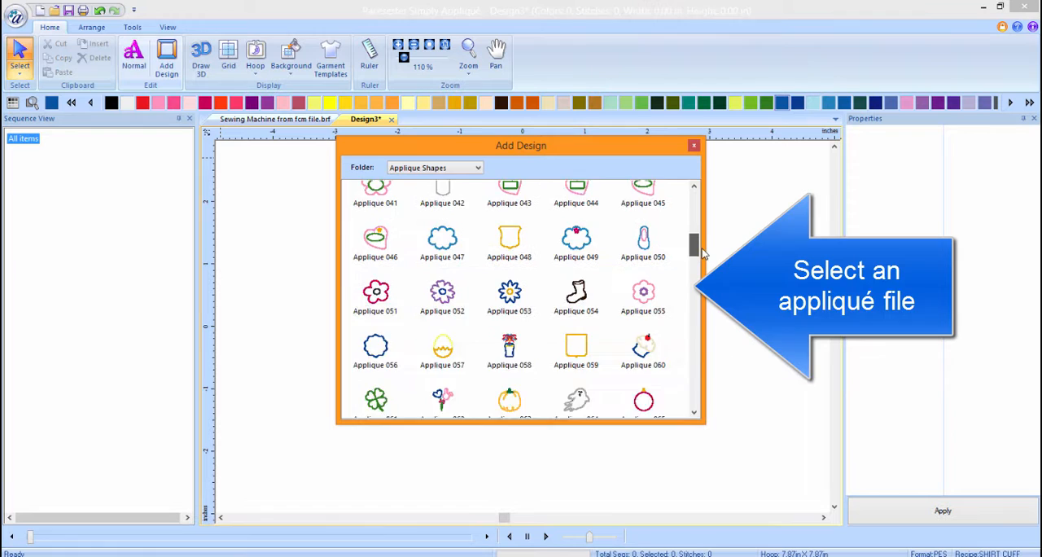
{"action": "scroll", "scroll_direction": "down", "scroll_amount": 3}
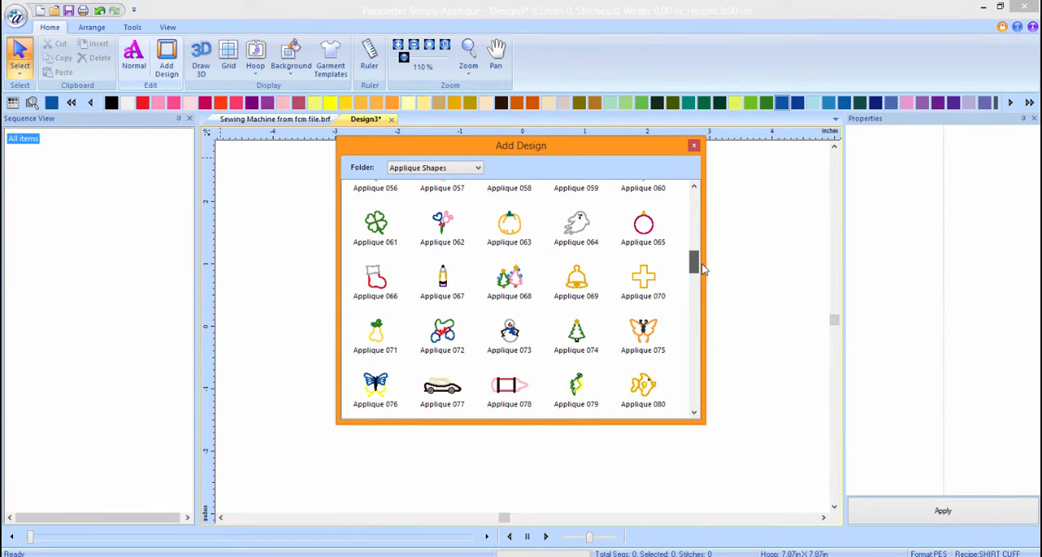
{"action": "scroll", "scroll_direction": "down", "scroll_amount": 3}
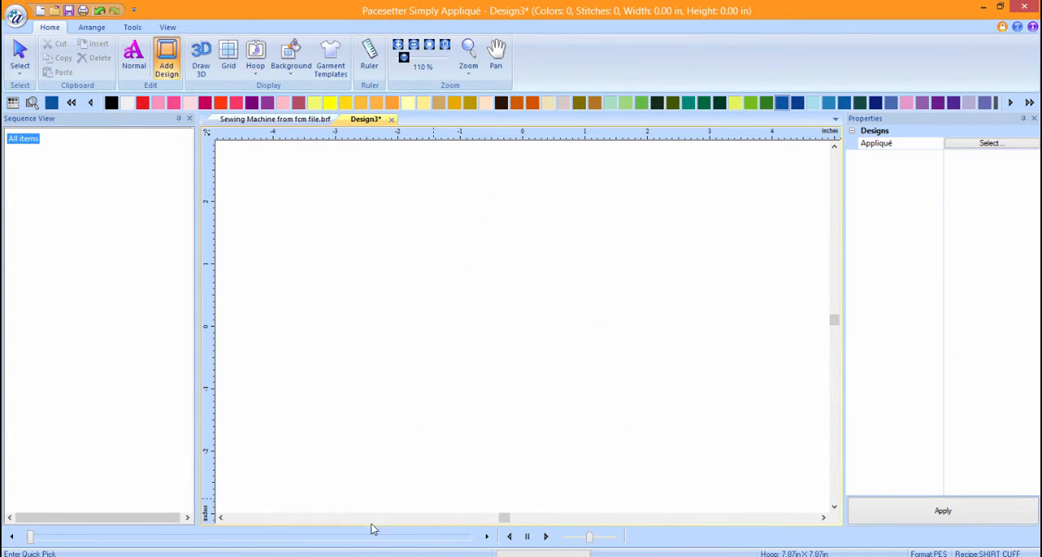
Convert the LOVE appliqué into a solid-shape Artwork design with the ScanNCut tool.
{"action": "left_click", "coordinate": [166, 57]}
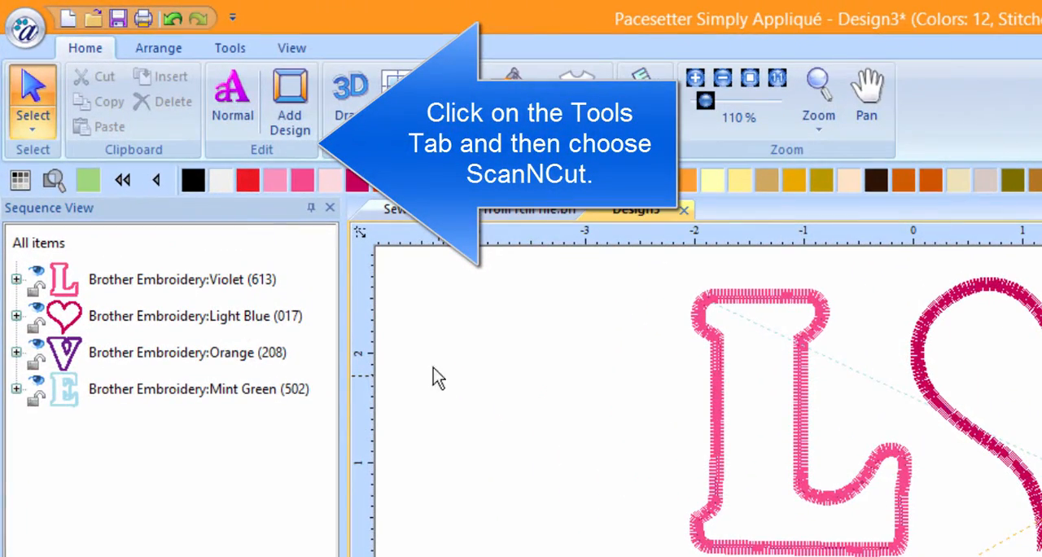
{"action": "left_click", "coordinate": [229, 48]}
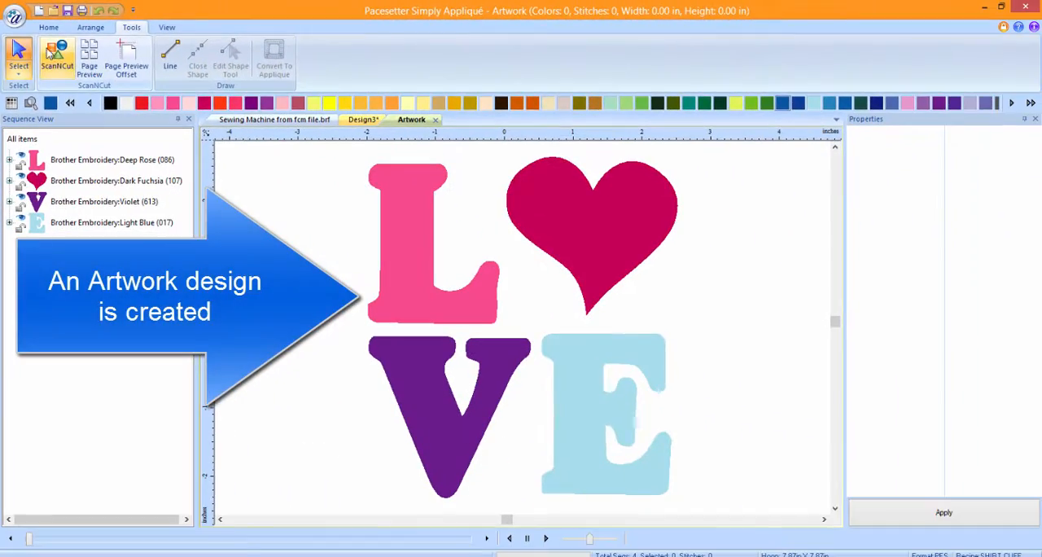
{"action": "left_click", "coordinate": [16, 16]}
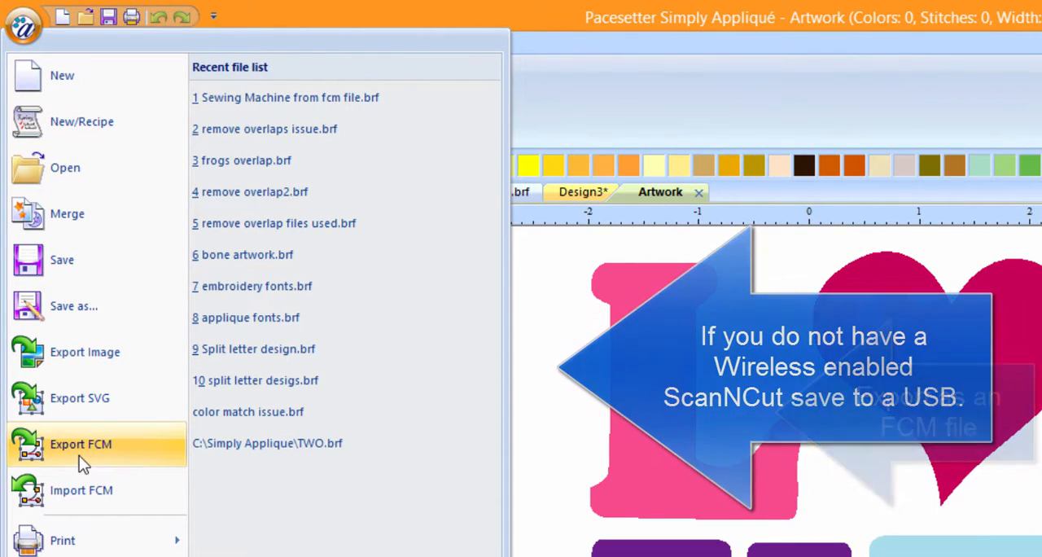
Export the LOVE artwork as an FCM cut file named 'Love applique'.
{"action": "left_click", "coordinate": [79, 444]}
{"action": "type", "text": "Love applique"}
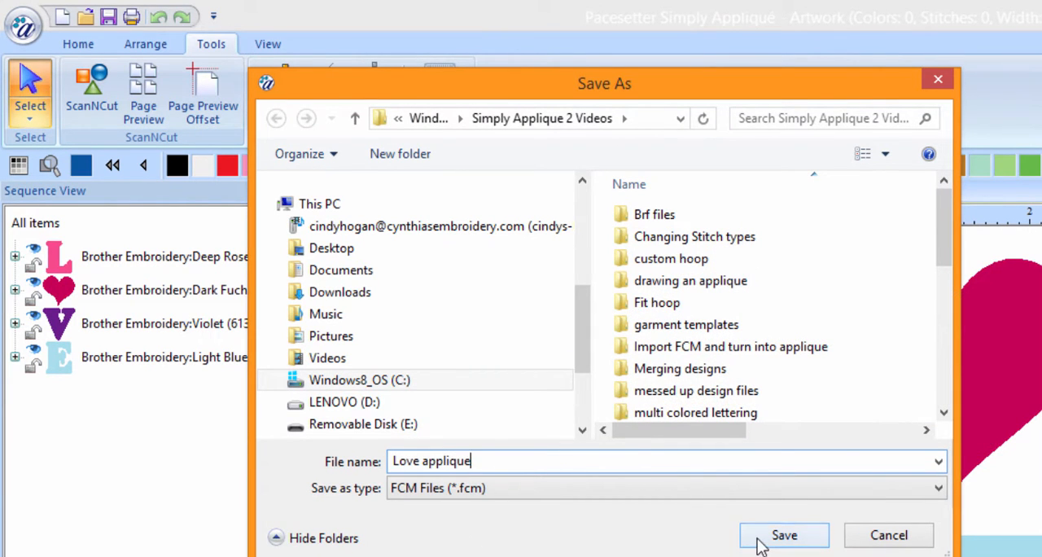
{"action": "left_click", "coordinate": [783, 535]}
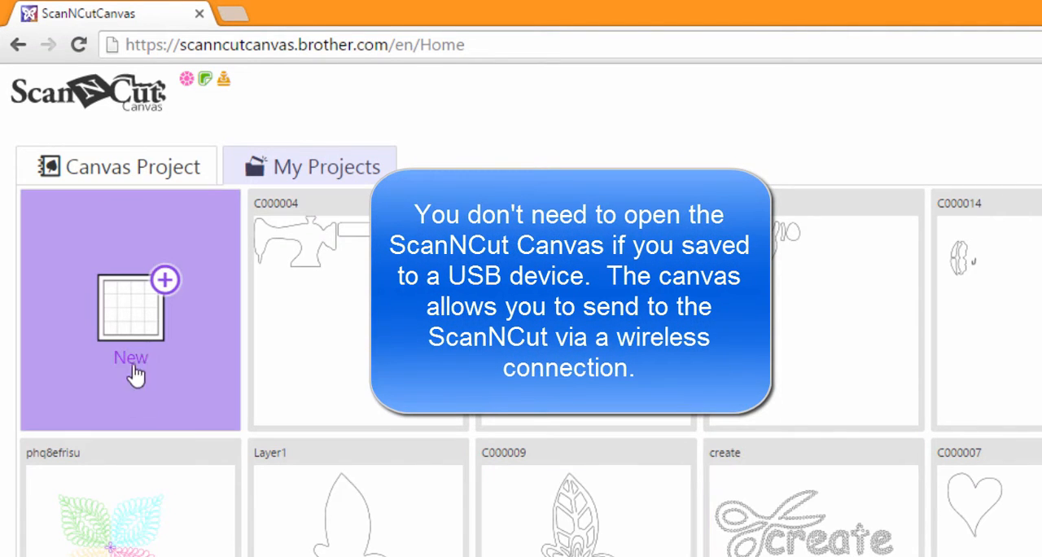
Import Love applique.fcm into a new Canvas project and send it via ScanNCut Transfer.
{"action": "left_click", "coordinate": [130, 309]}
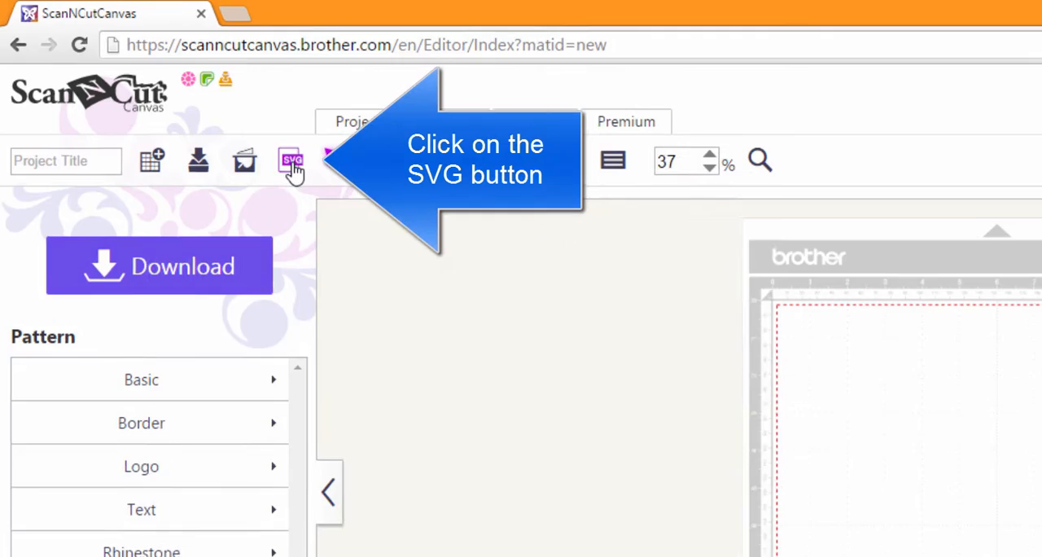
{"action": "left_click", "coordinate": [291, 159]}
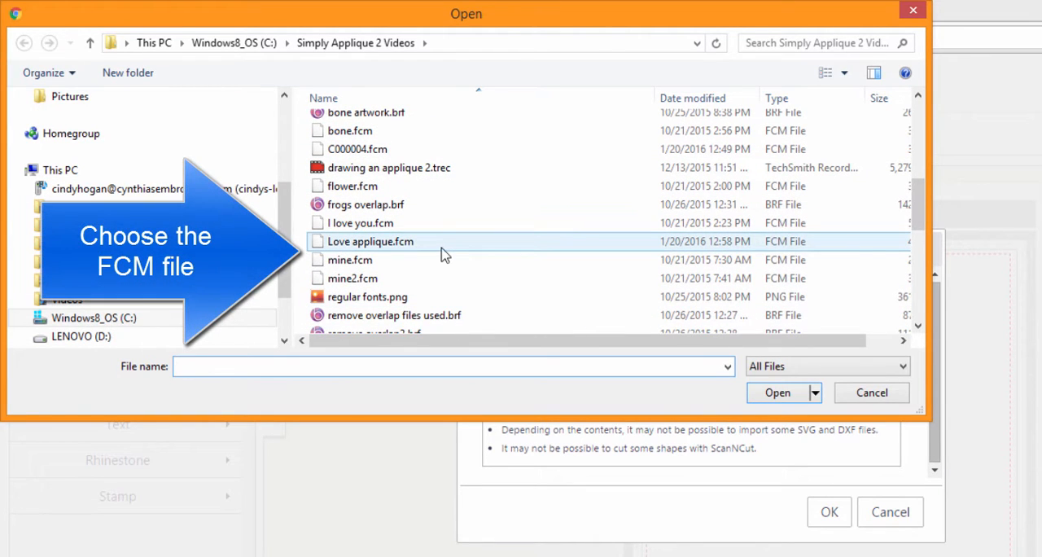
{"action": "left_click", "coordinate": [369, 241]}
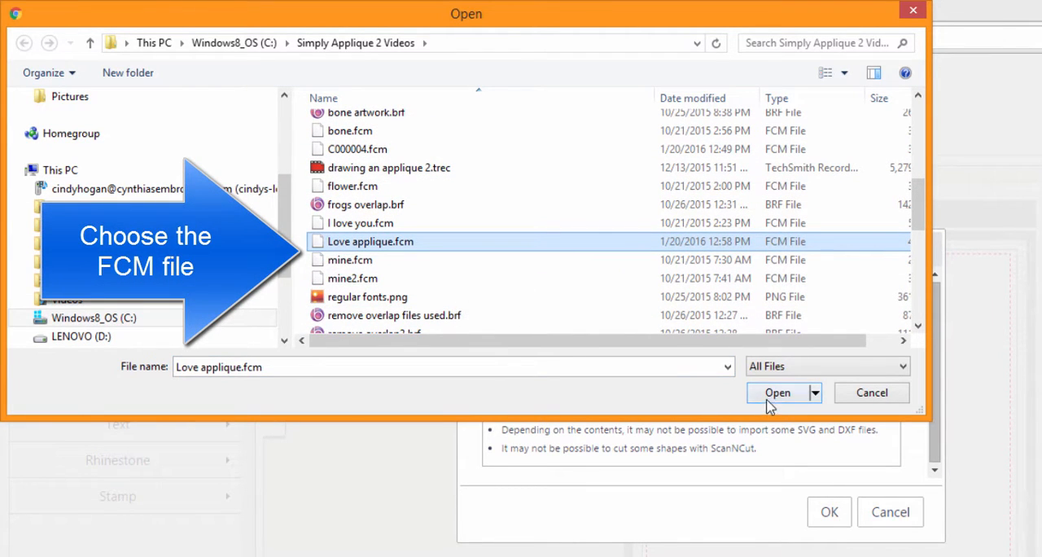
{"action": "left_click", "coordinate": [777, 392]}
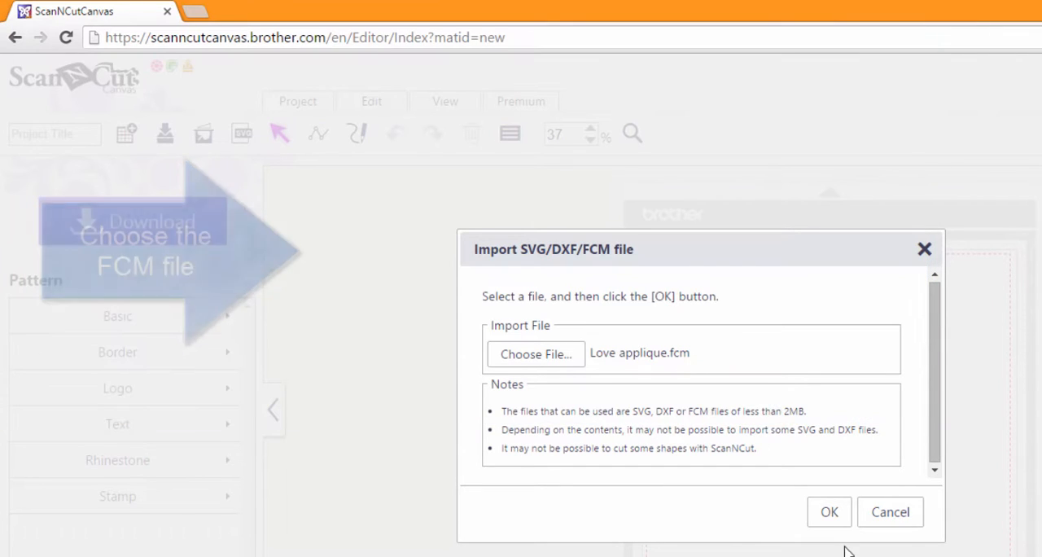
{"action": "left_click", "coordinate": [829, 511]}
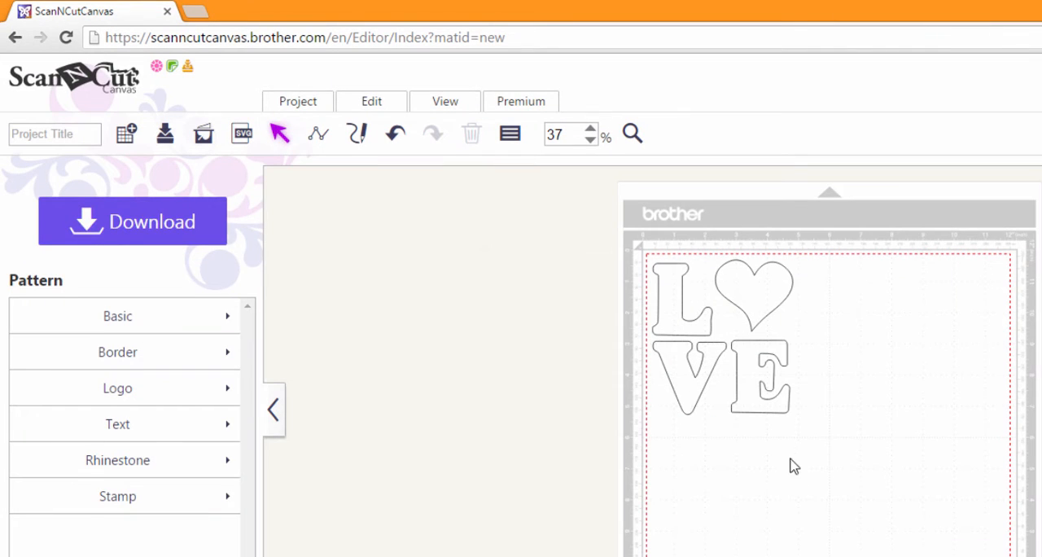
{"action": "mouse_move", "coordinate": [106, 226]}
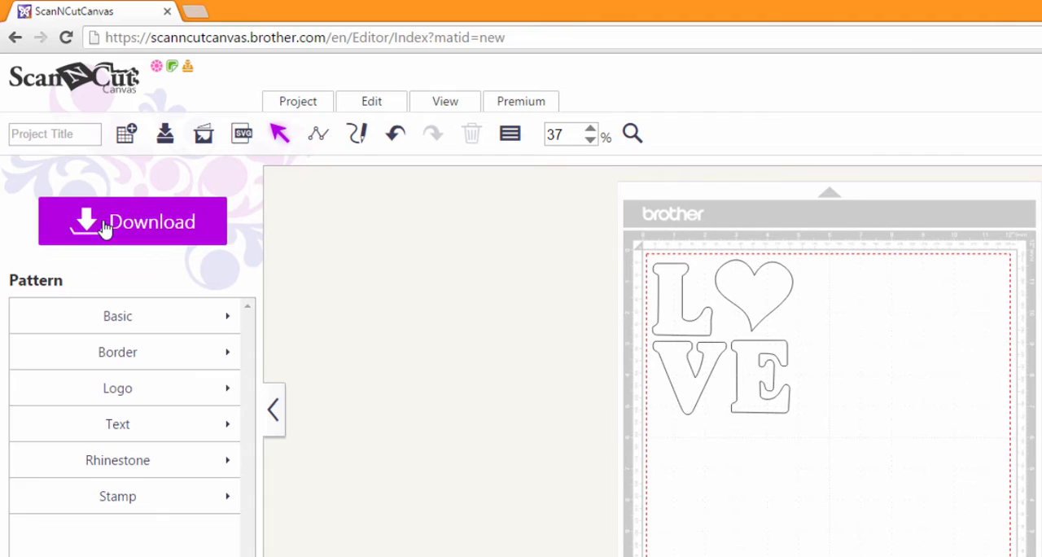
{"action": "left_click", "coordinate": [132, 220]}
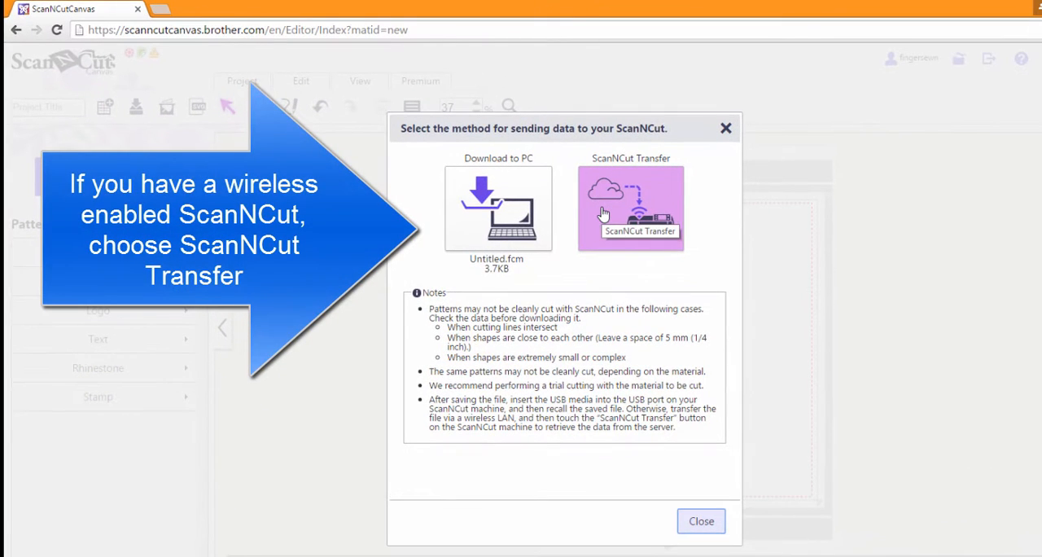
{"action": "left_click", "coordinate": [631, 208]}
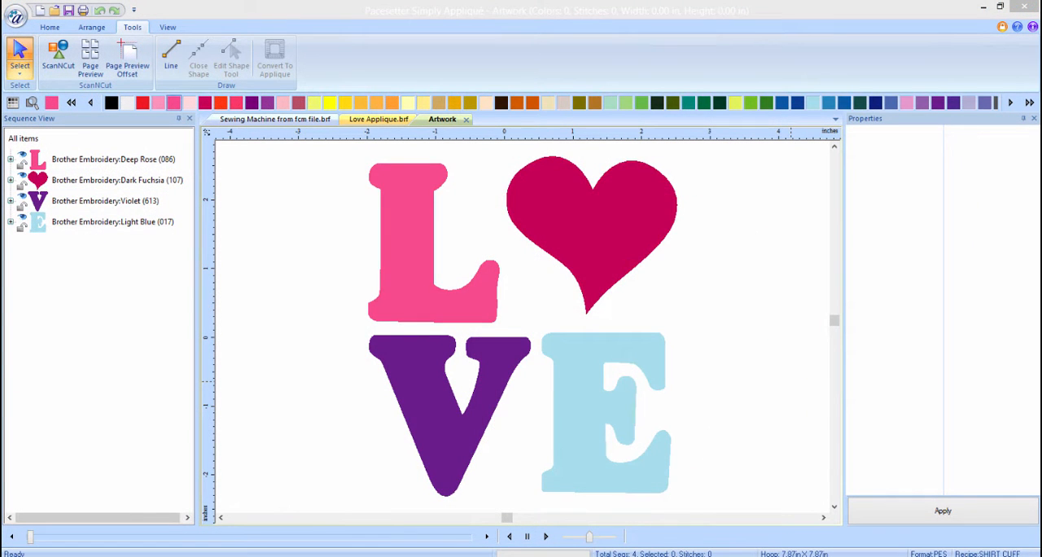
Save the design to Removable Disk (E:) as Brother PES v9 file 'Love Applique'.
{"action": "left_click", "coordinate": [380, 119]}
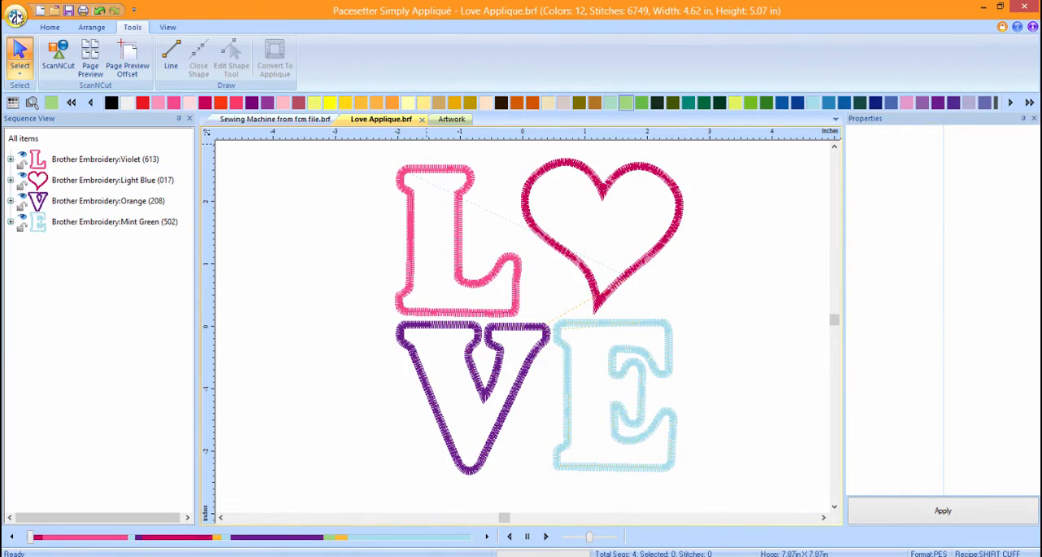
{"action": "left_click", "coordinate": [16, 15]}
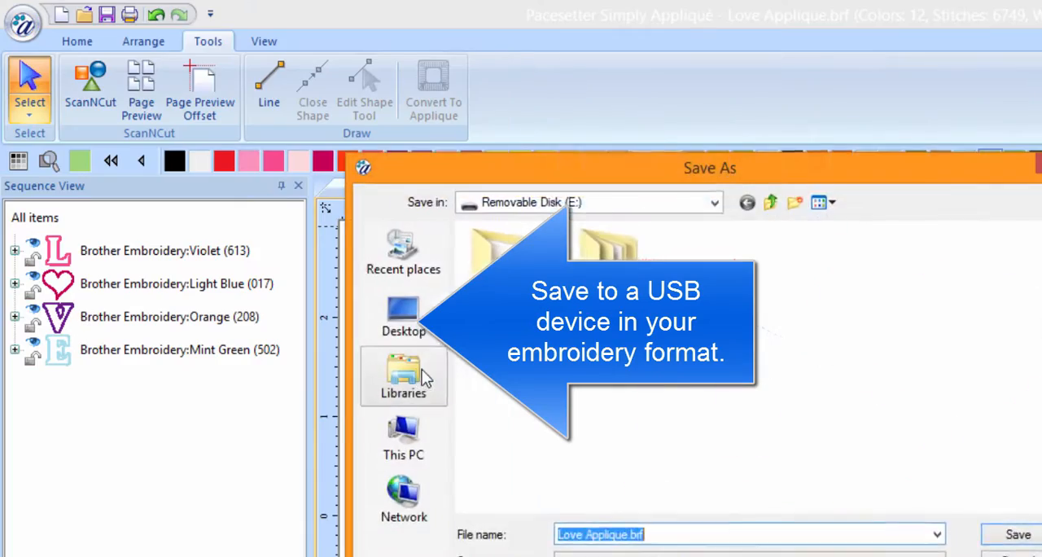
{"action": "left_click", "coordinate": [571, 429]}
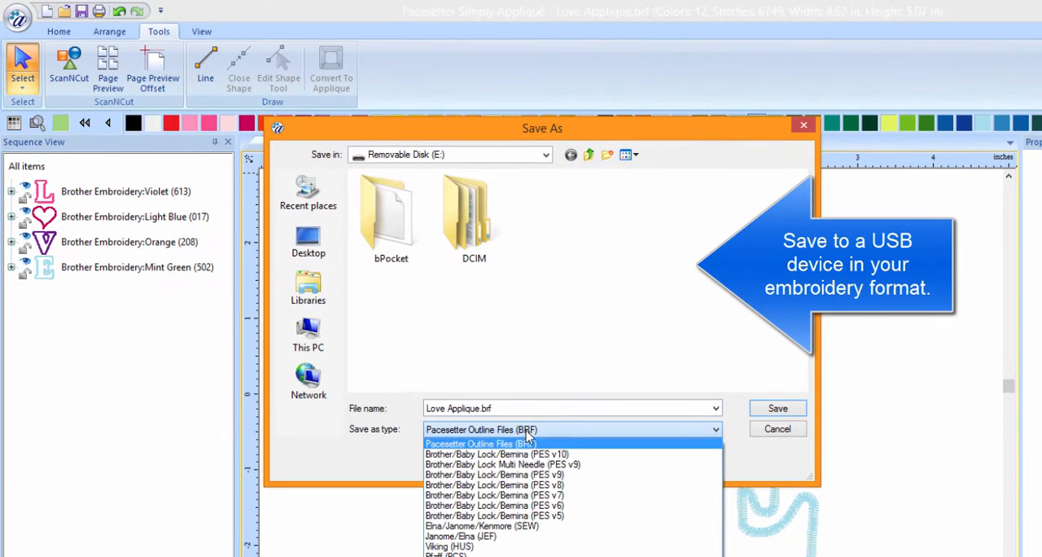
{"action": "left_click", "coordinate": [494, 474]}
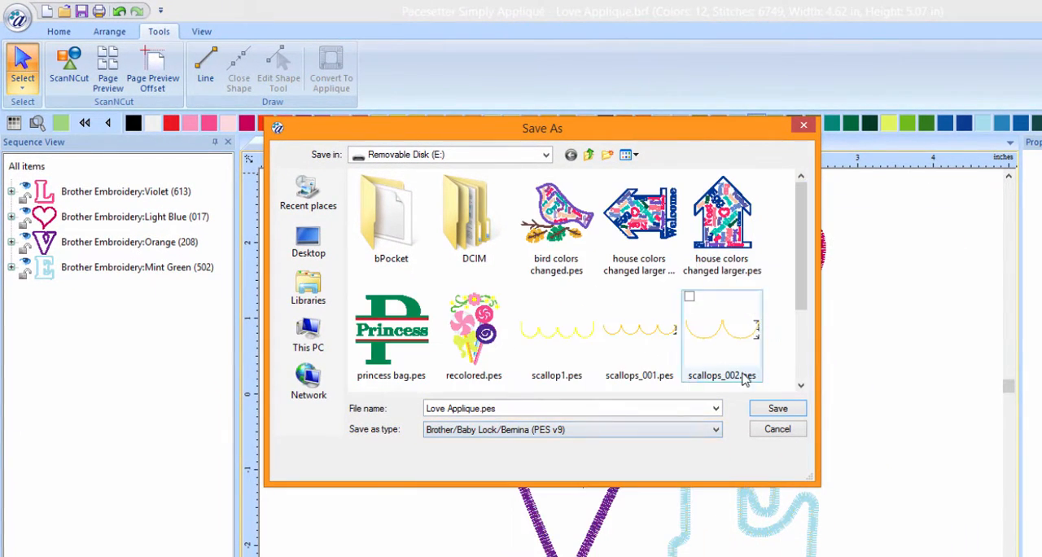
{"action": "type", "text": "Love"}
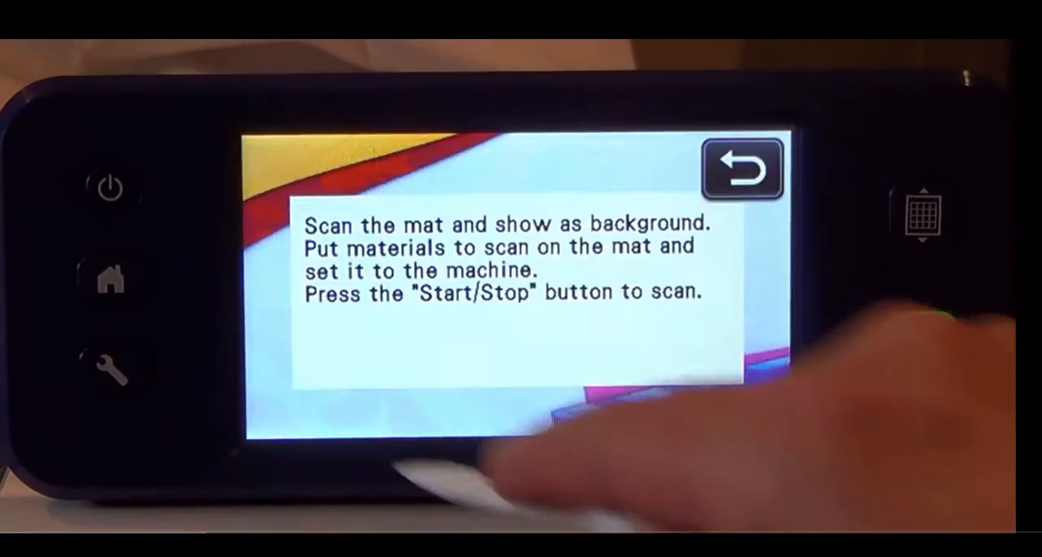
Scan the mat as background and place the heart and letters onto their fabric pieces.
{"action": "left_click", "coordinate": [918, 342]}
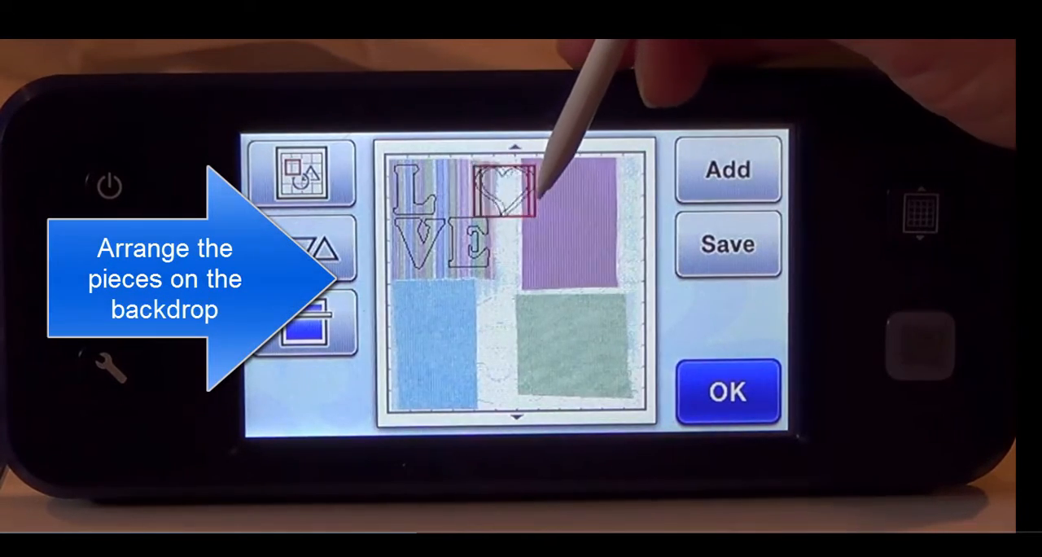
{"action": "left_click_drag", "start_coordinate": [505, 191], "coordinate": [570, 204]}
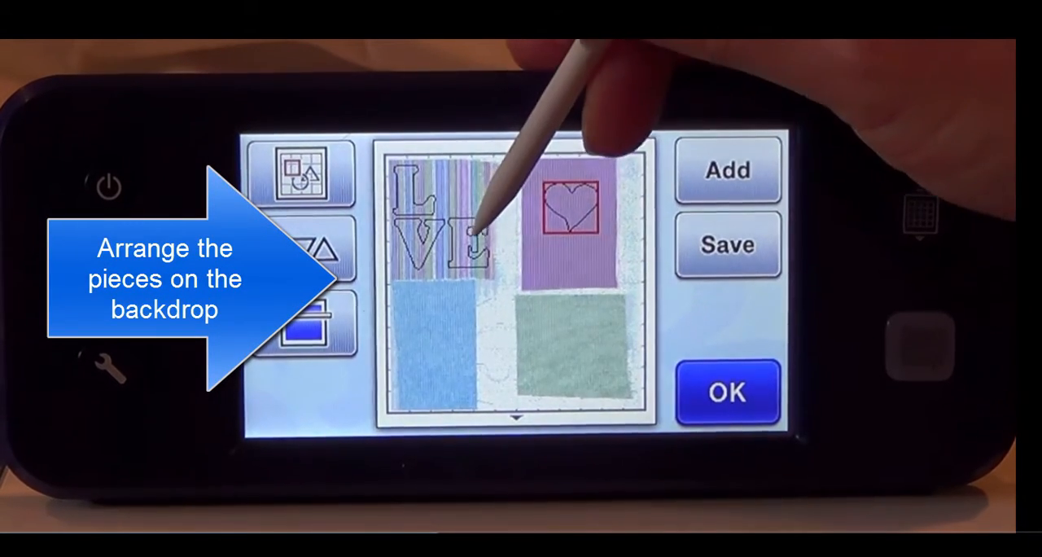
{"action": "left_click_drag", "start_coordinate": [468, 237], "coordinate": [570, 341]}
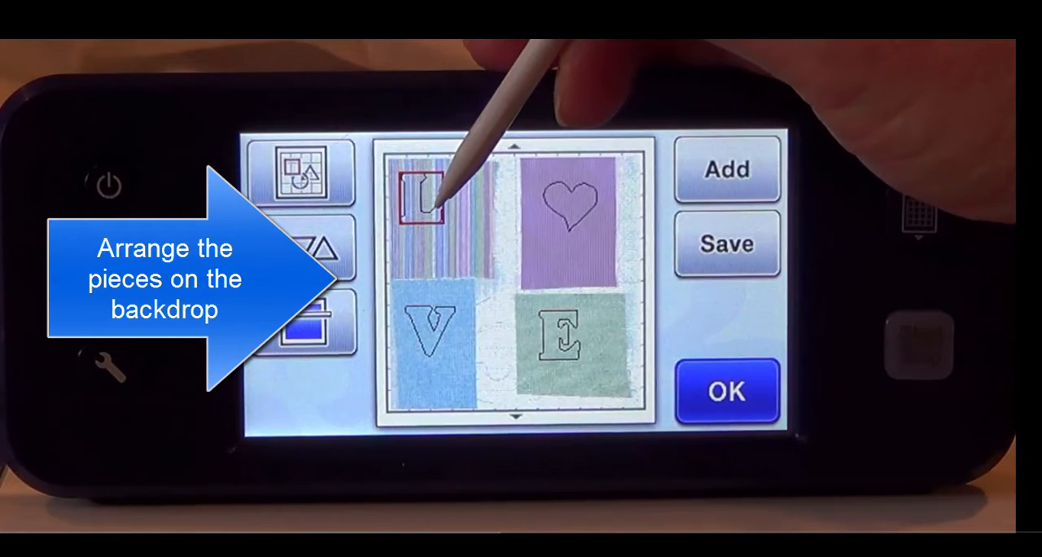
{"action": "left_click", "coordinate": [574, 200]}
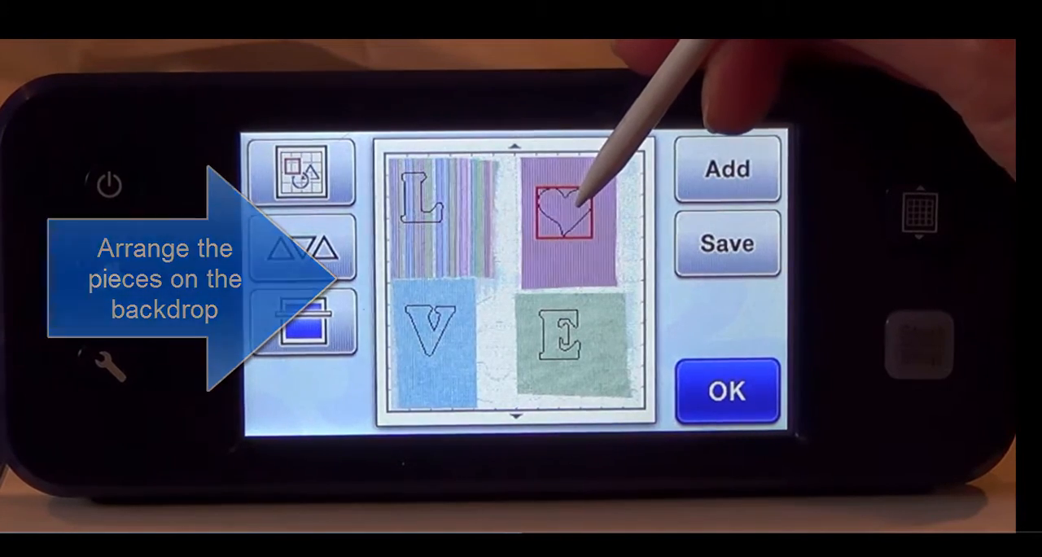
Cut the L, V, E and heart shapes from the fabrics.
{"action": "left_click", "coordinate": [726, 390]}
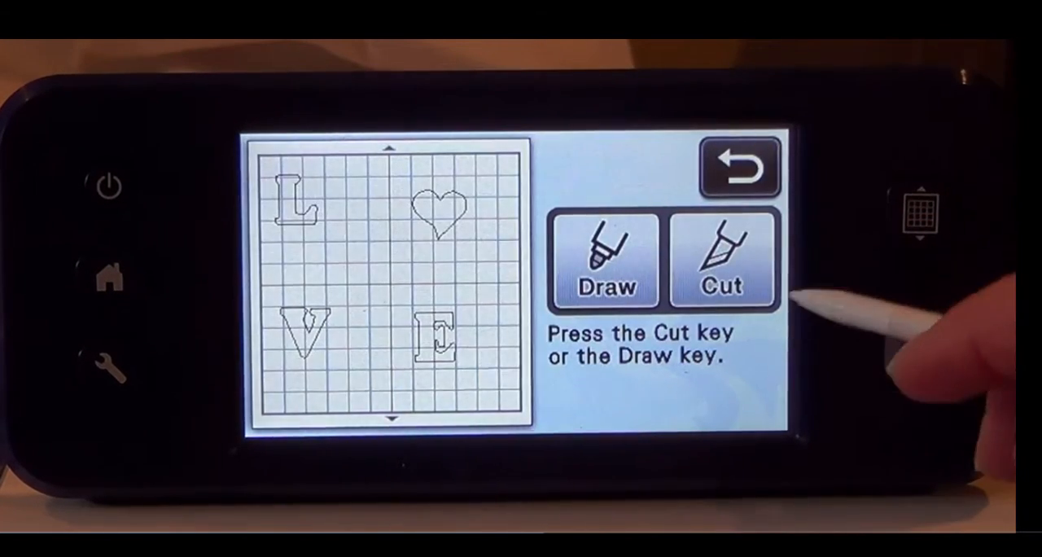
{"action": "left_click", "coordinate": [722, 261]}
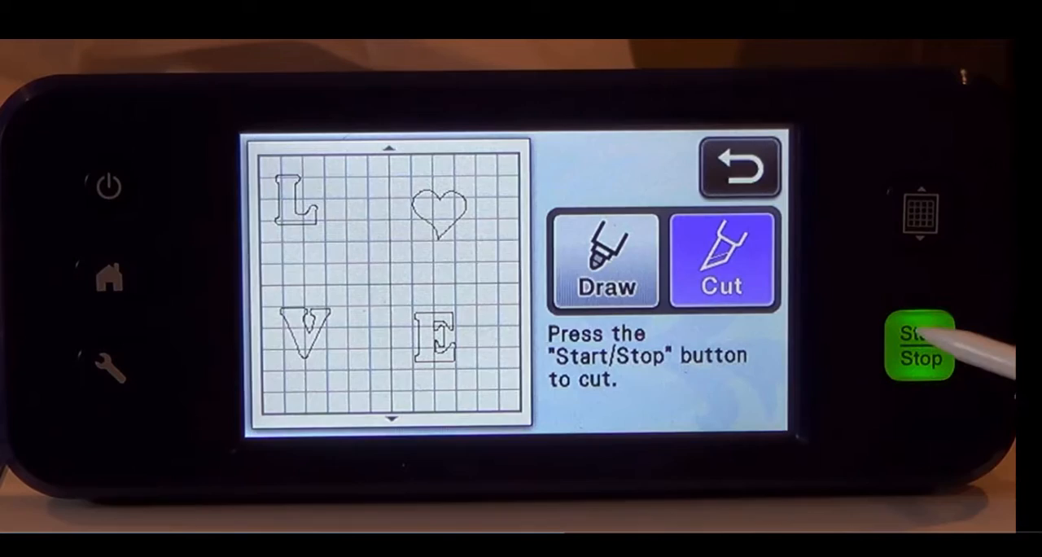
{"action": "left_click", "coordinate": [921, 346]}
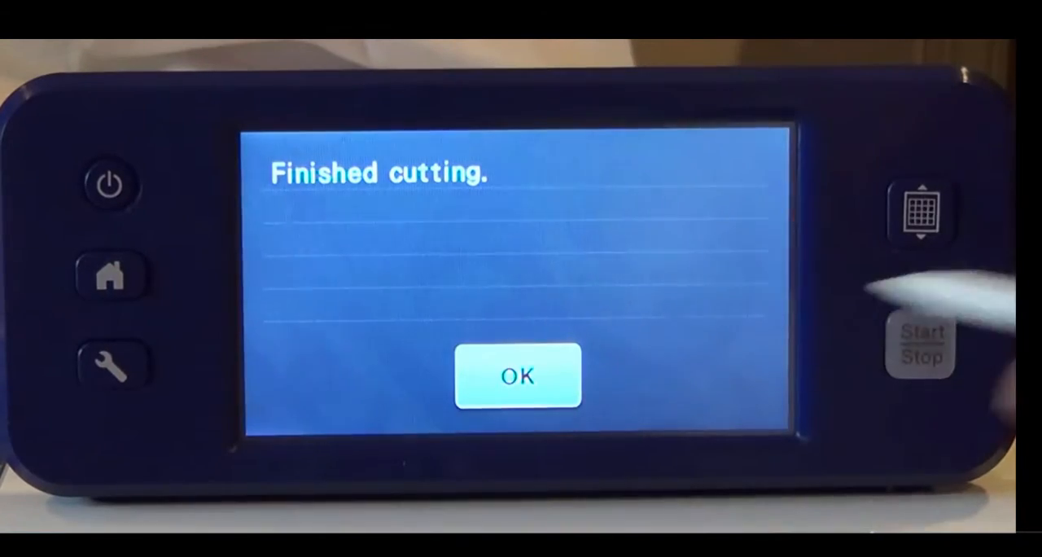
{"action": "left_click", "coordinate": [517, 375]}
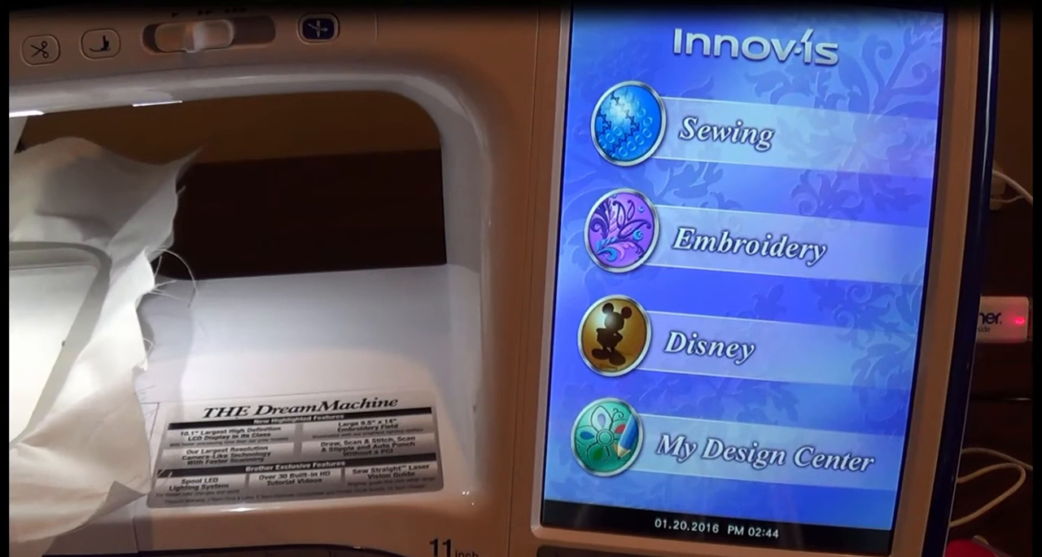
Load Love Applique from the USB drive and open its embroidery sewing screen.
{"action": "left_click", "coordinate": [749, 246]}
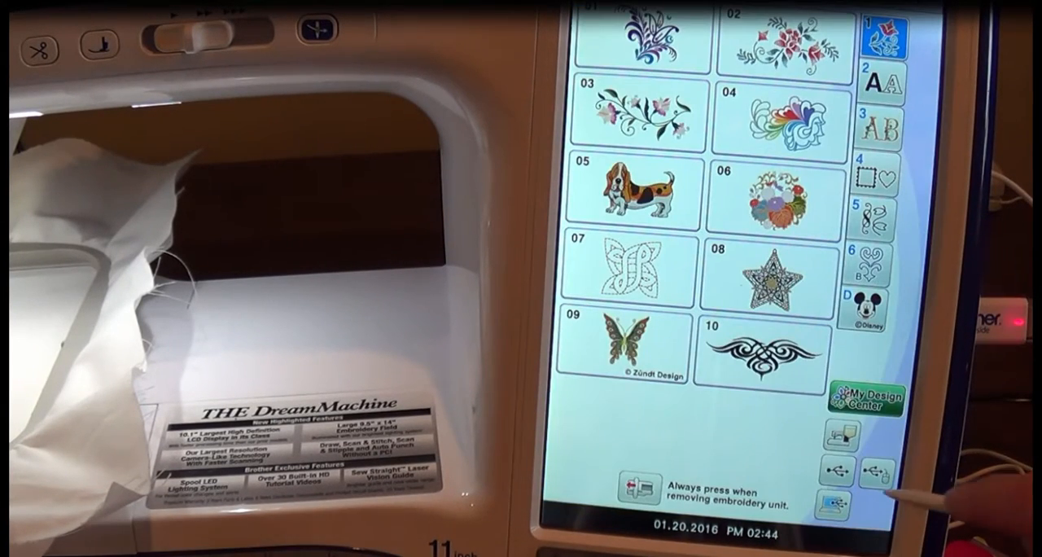
{"action": "left_click", "coordinate": [833, 467]}
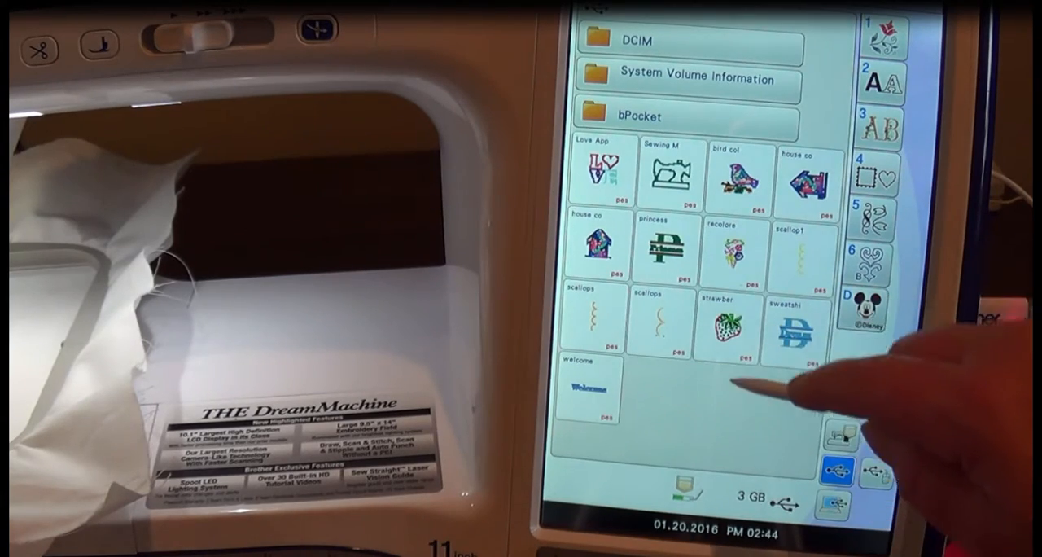
{"action": "left_click", "coordinate": [601, 171]}
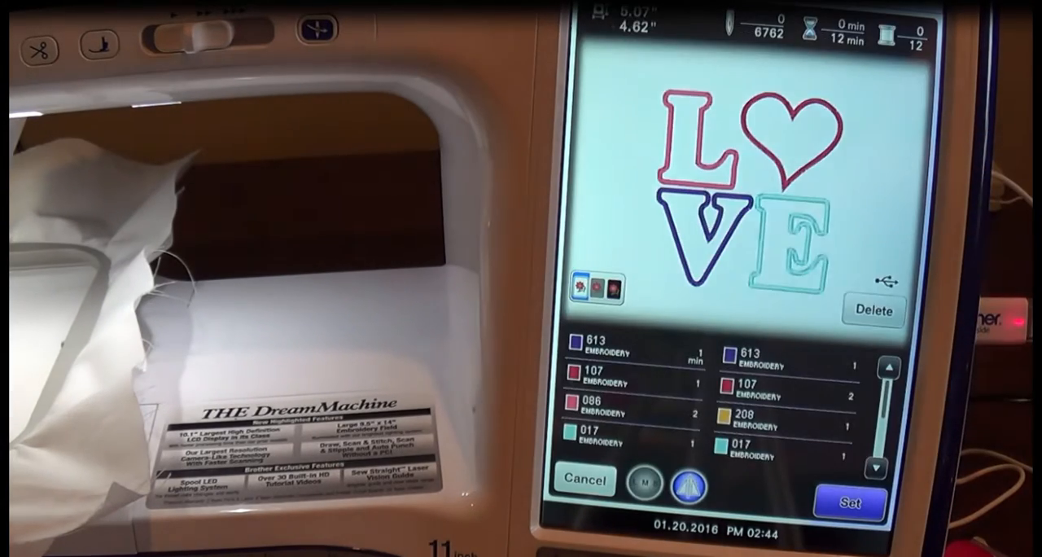
{"action": "left_click", "coordinate": [850, 502]}
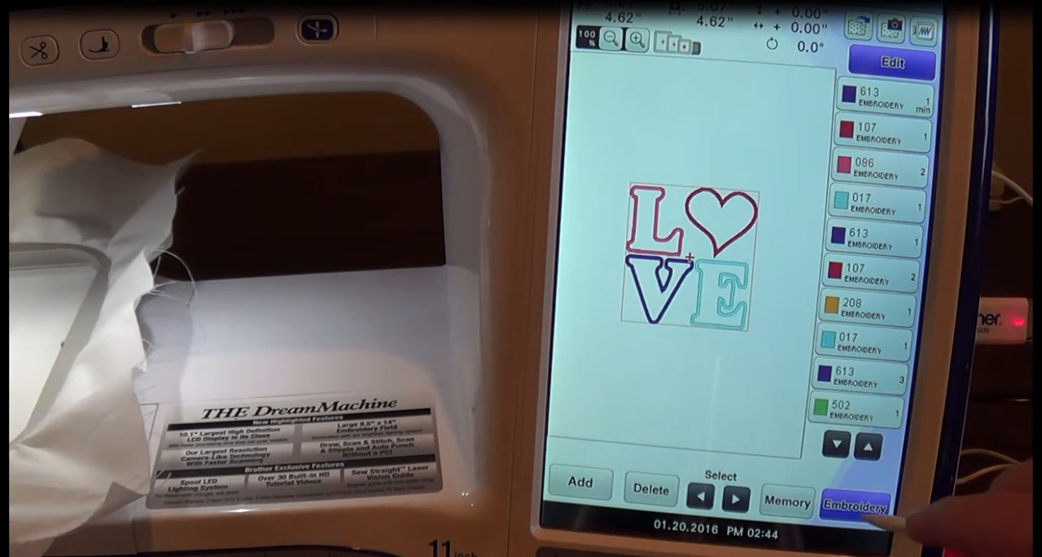
{"action": "left_click", "coordinate": [854, 505]}
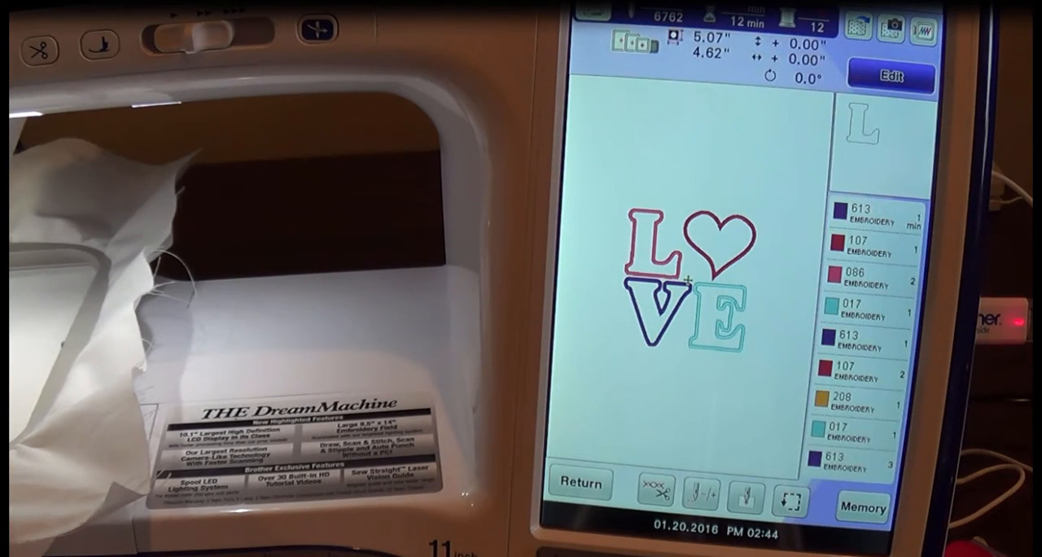